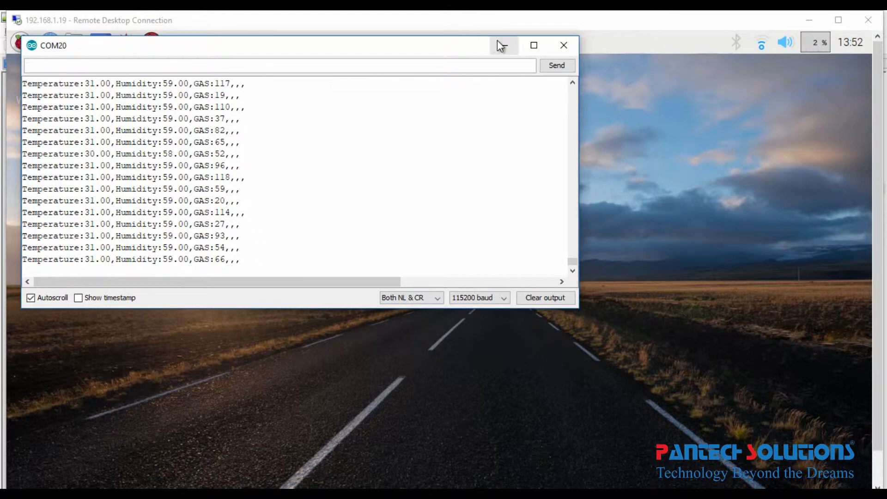
Step: Minimize the COM20 Serial Monitor so the Raspberry Pi desktop is visible
click(562, 46)
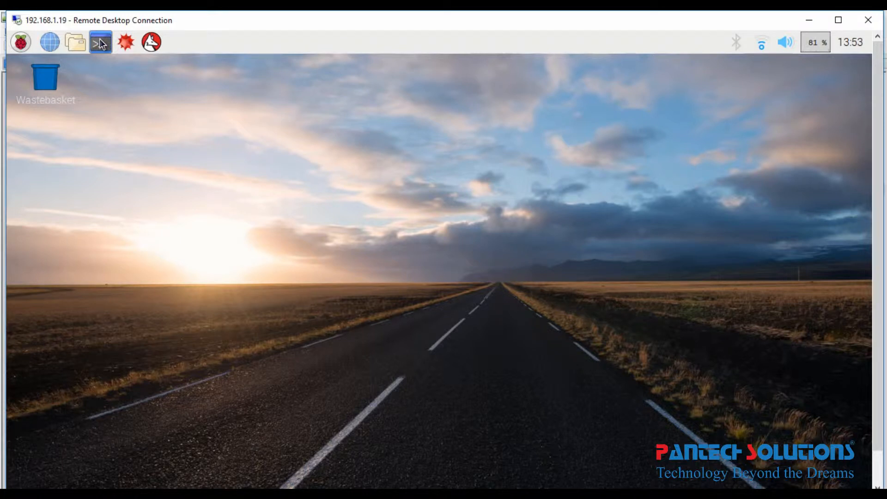
Step: In a new terminal, change to /home/pi/Code and run sudo python Main.py to print sensor readings
click(100, 42)
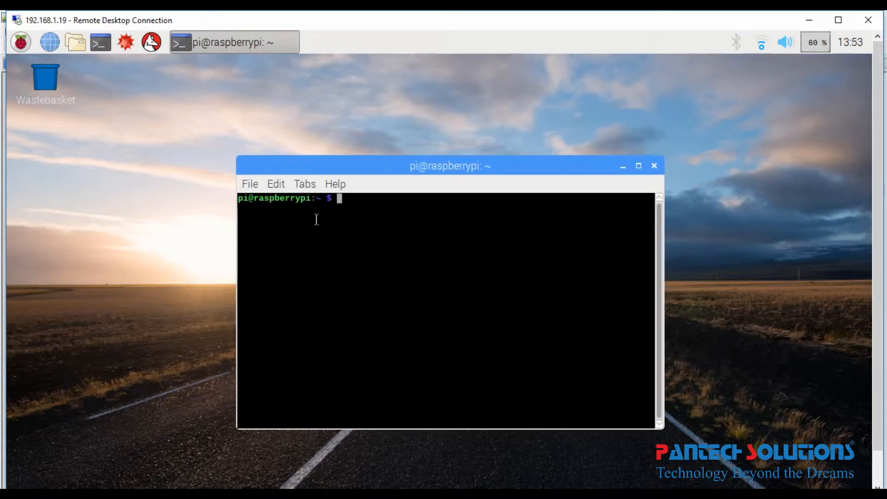
text(cd /home/pi/Code)
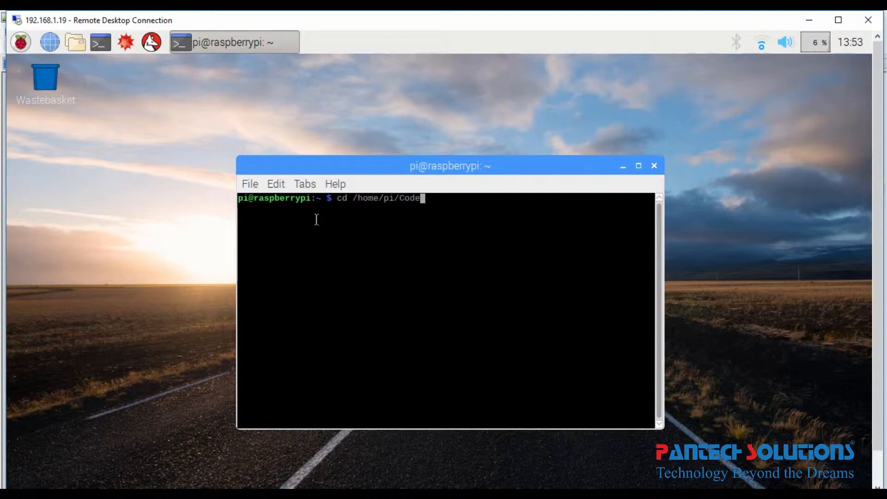
key(Return)
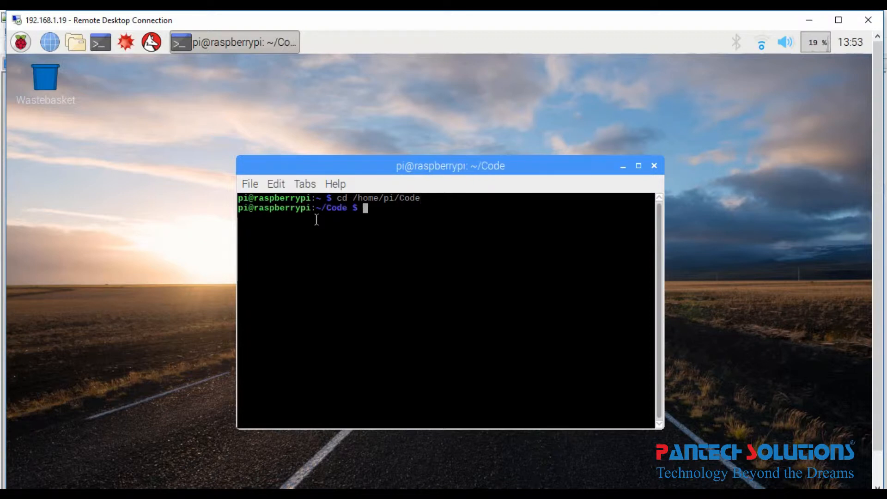
text(sudo python Main.py)
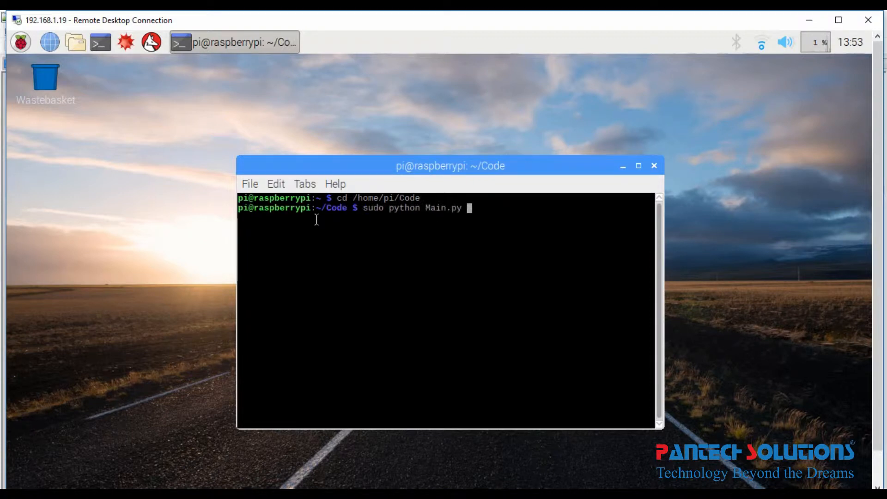
key(Return)
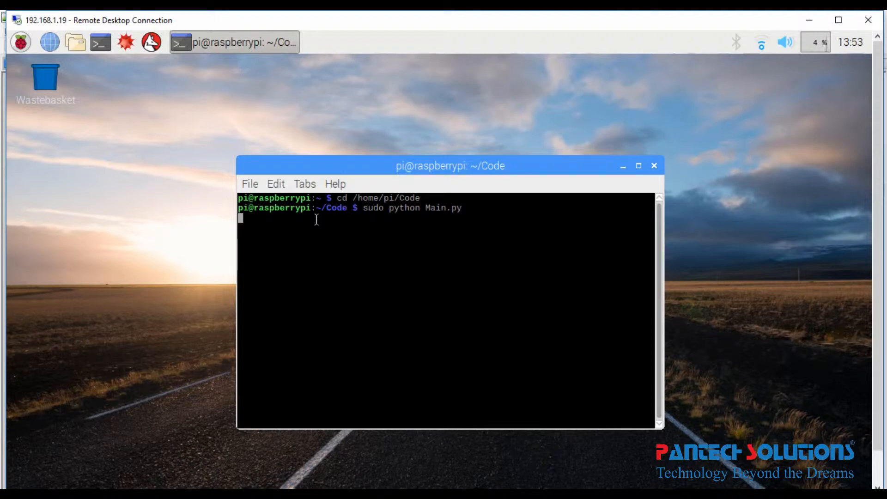
key(Return)
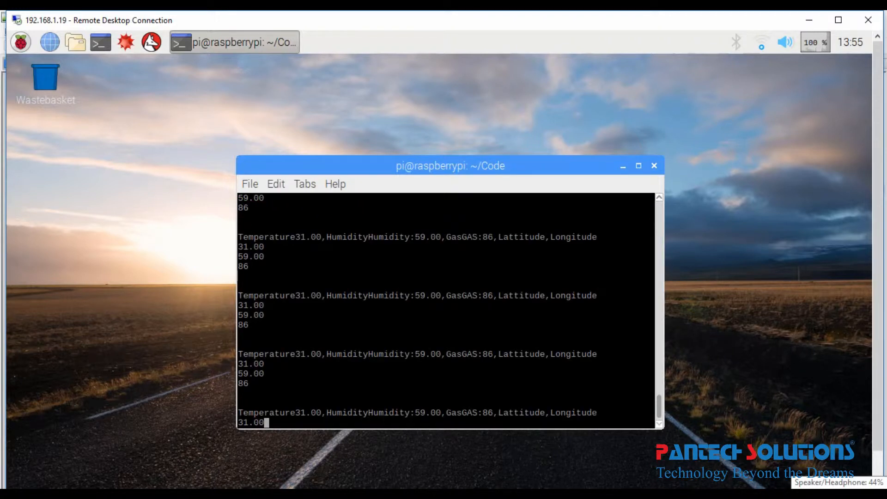